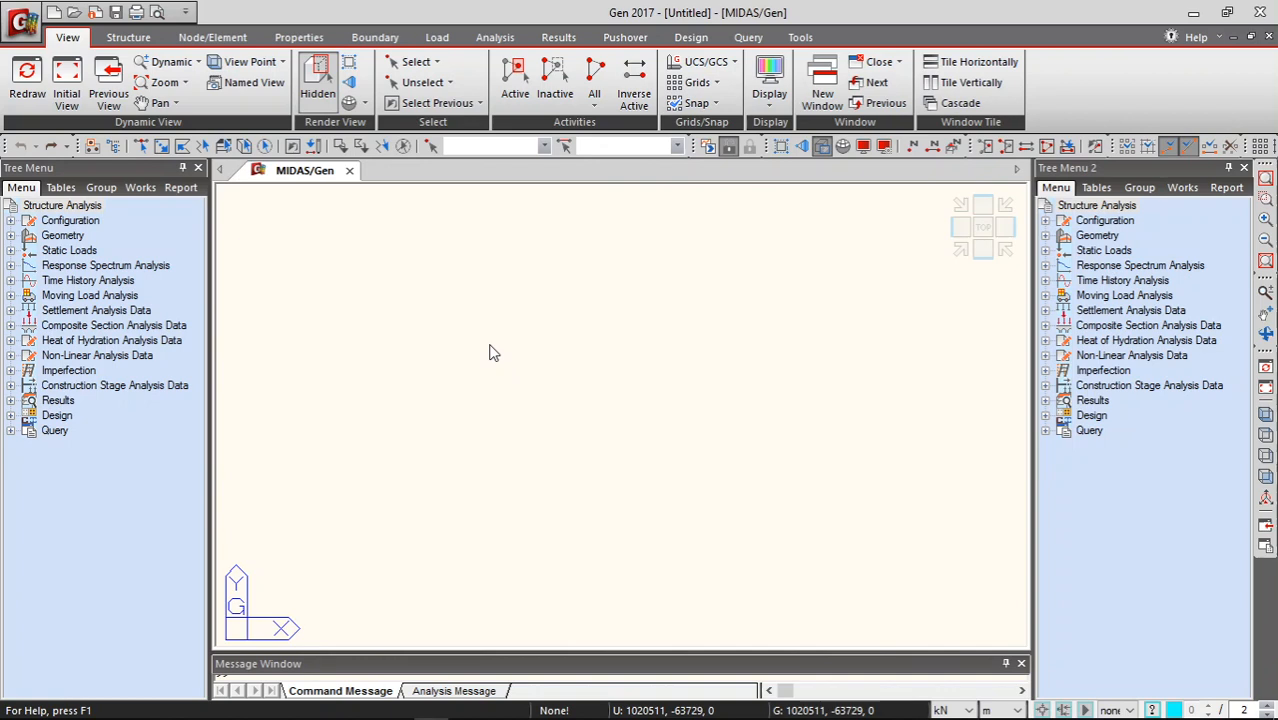
# Step: Switch from the empty MIDAS/Gen model to the large_lw.dxf floor plan in AutoCAD 2017
pyautogui.click(27, 75)
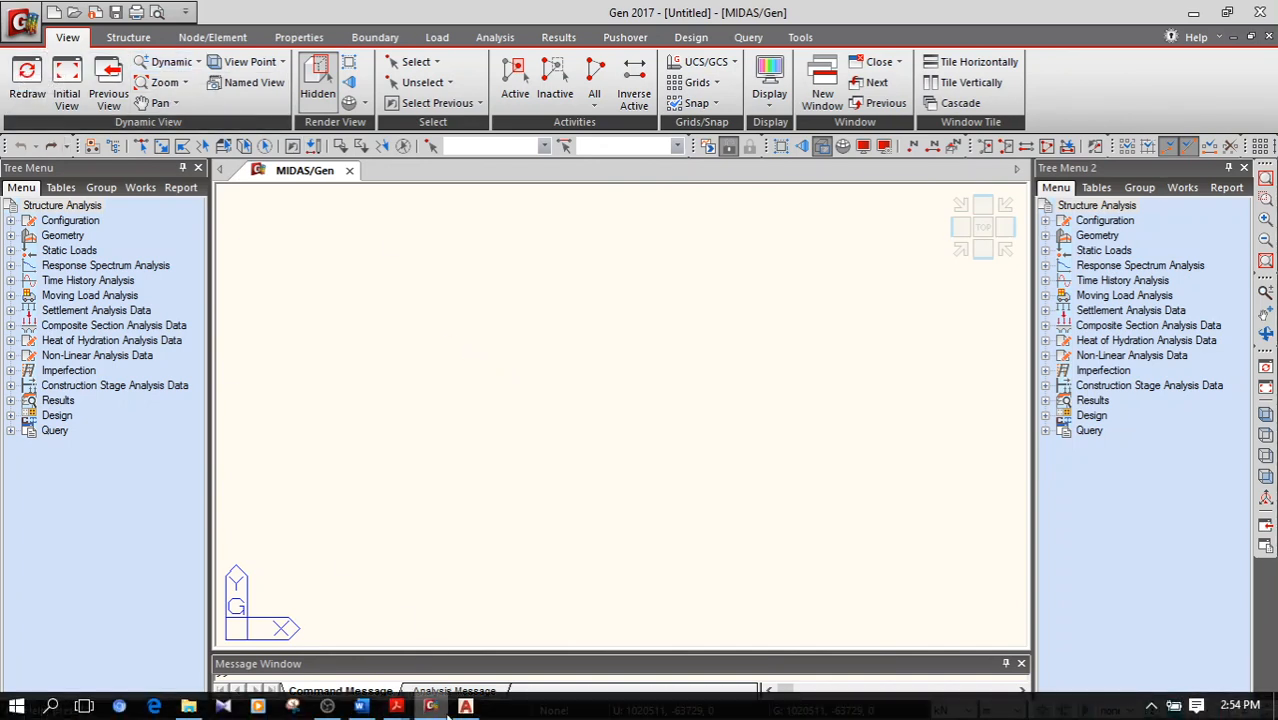
pyautogui.click(465, 710)
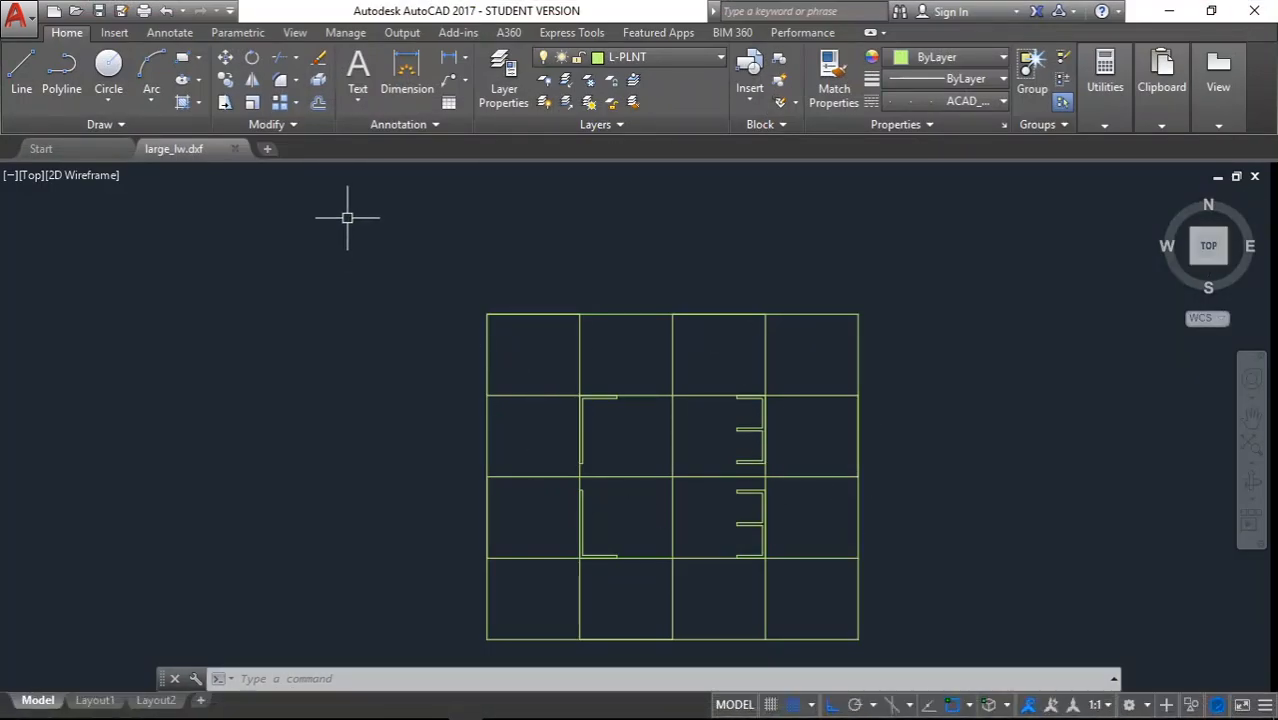
# Step: Check AutoCAD's Save As Other Formats options, then minimize AutoCAD to return to MIDAS/Gen
pyautogui.click(18, 18)
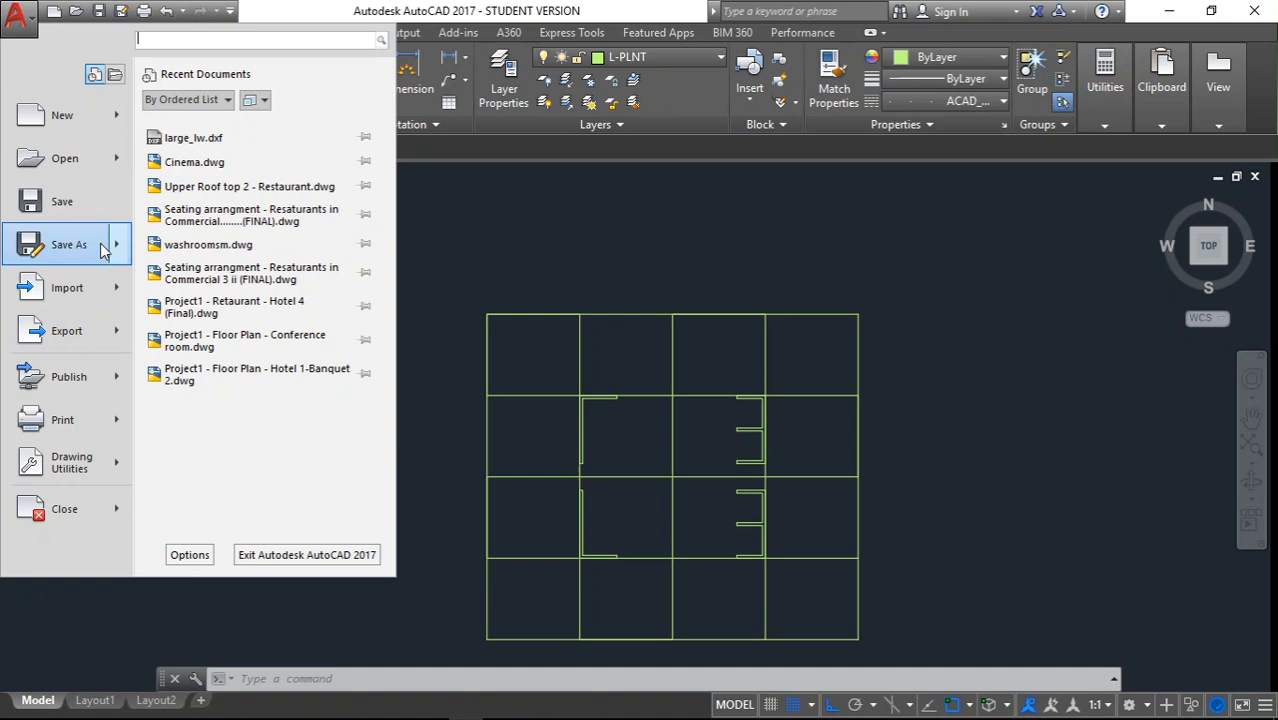
pyautogui.click(68, 244)
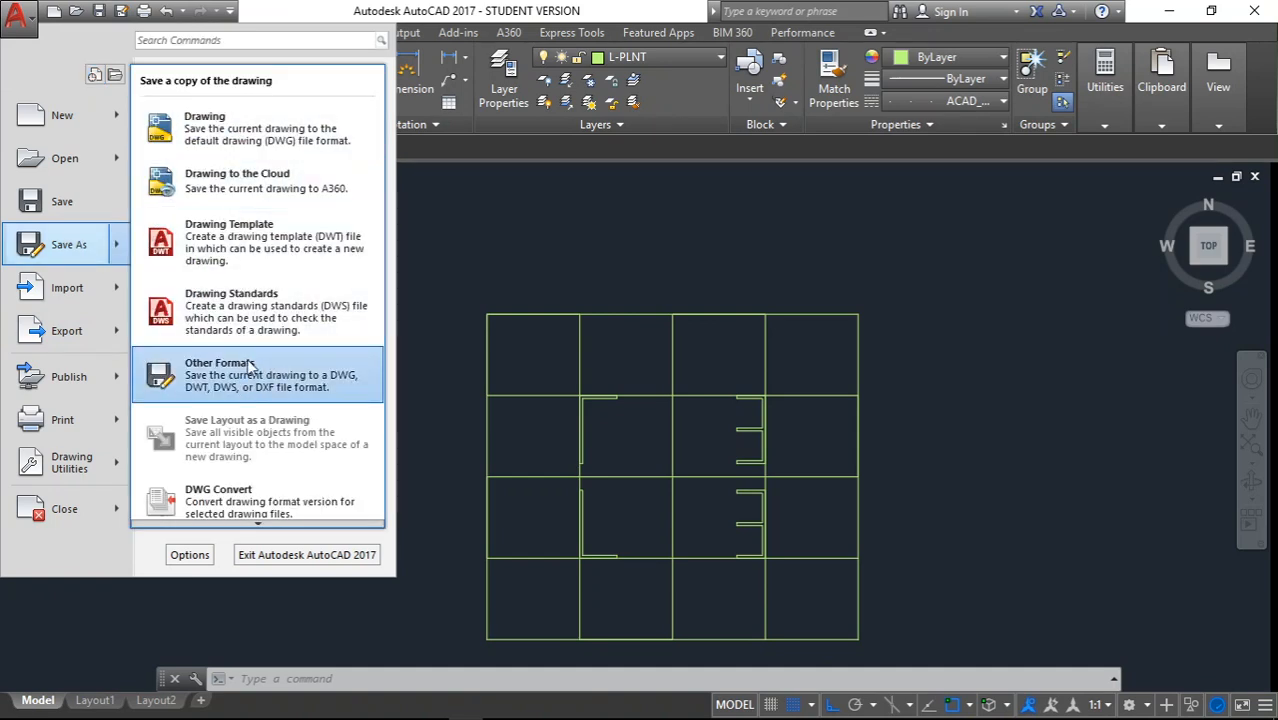
pyautogui.moveTo(318, 392)
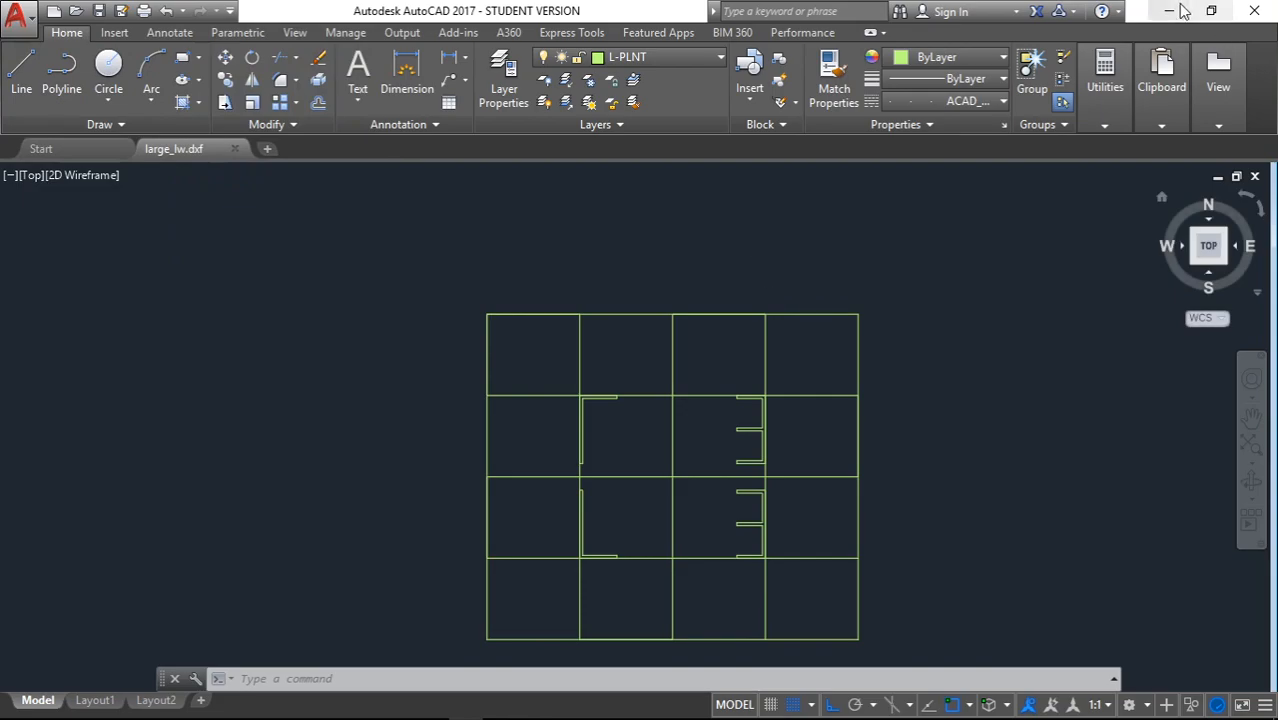
pyautogui.click(20, 20)
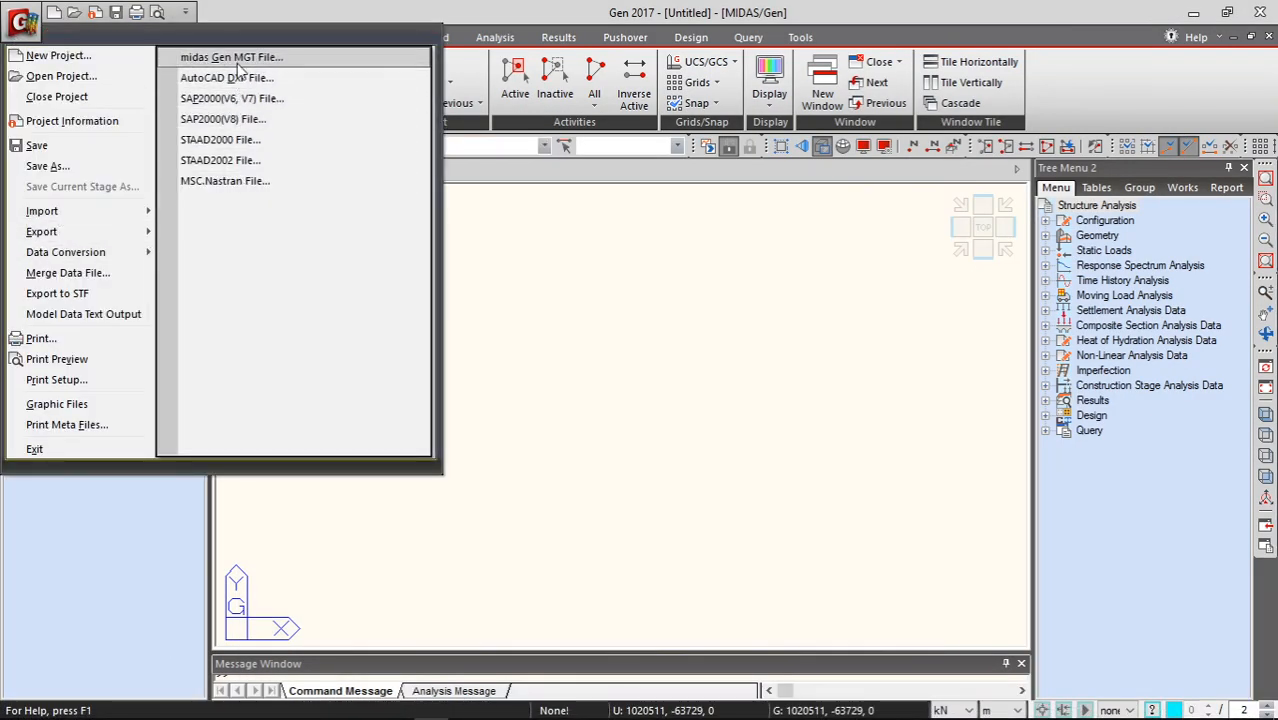
# Step: Load large_lw.dxf into the AutoCAD DXF File import and scroll through its layers
pyautogui.click(225, 77)
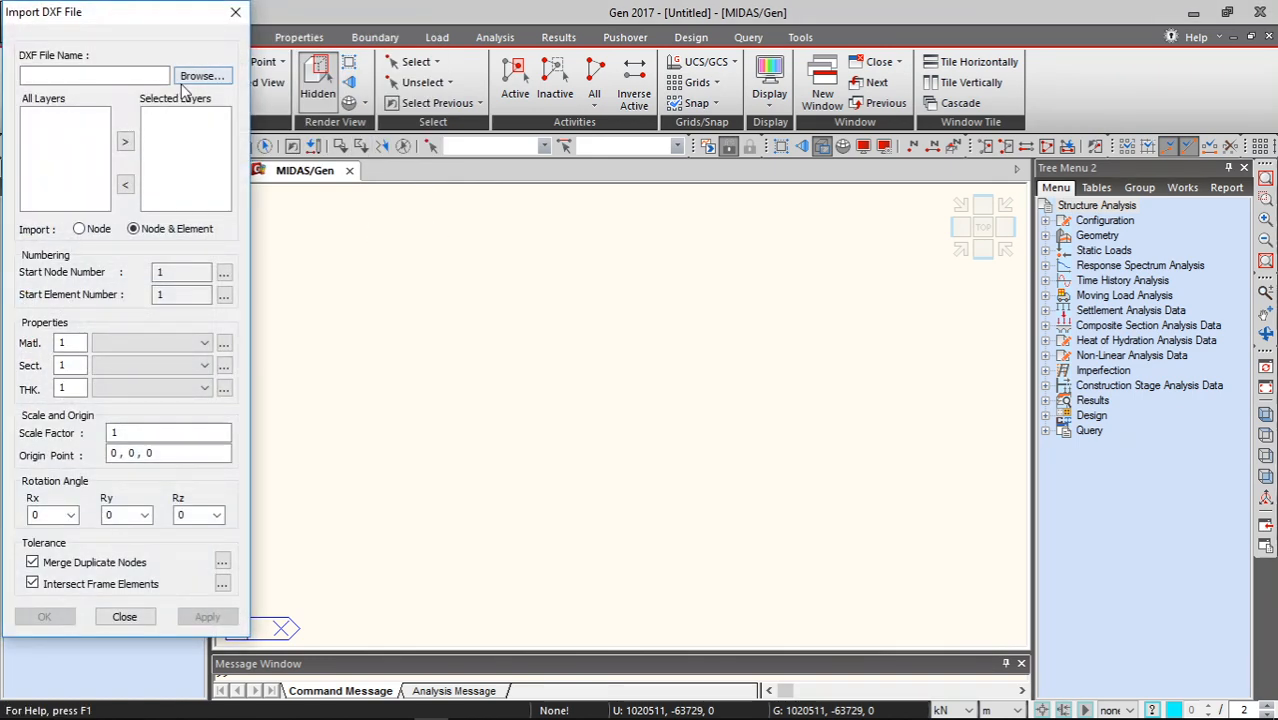
pyautogui.click(202, 76)
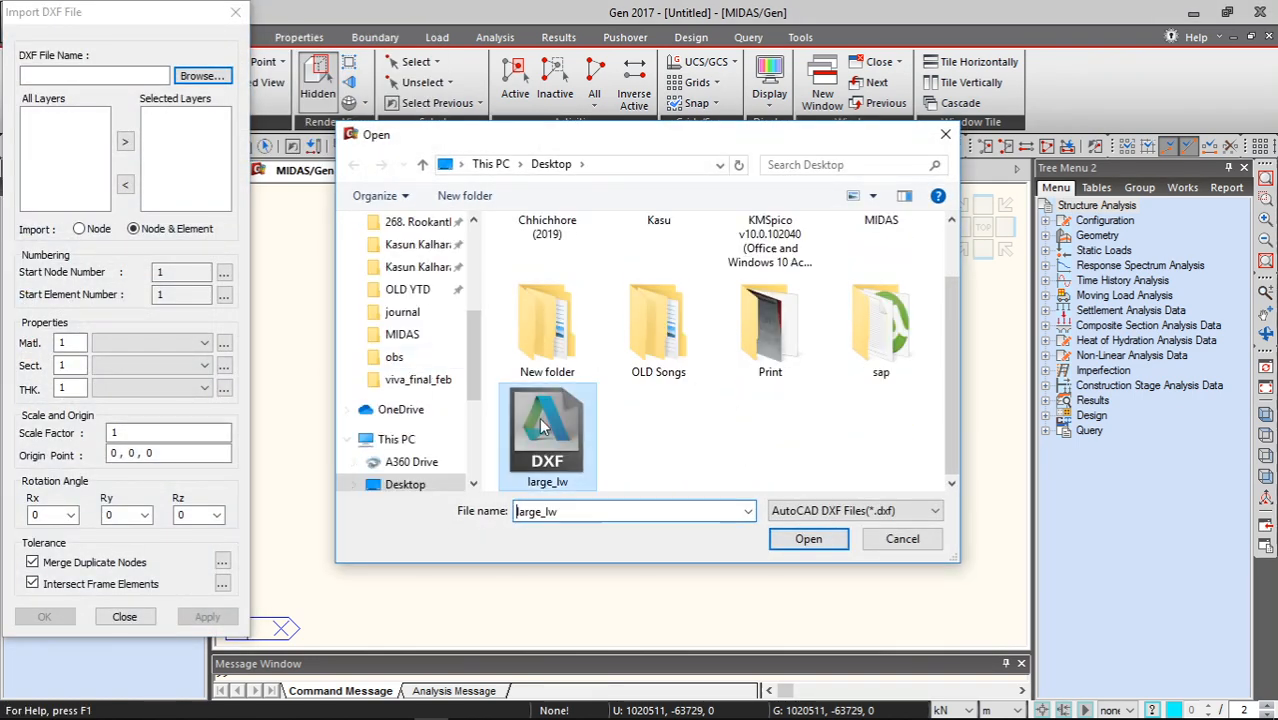
pyautogui.click(808, 538)
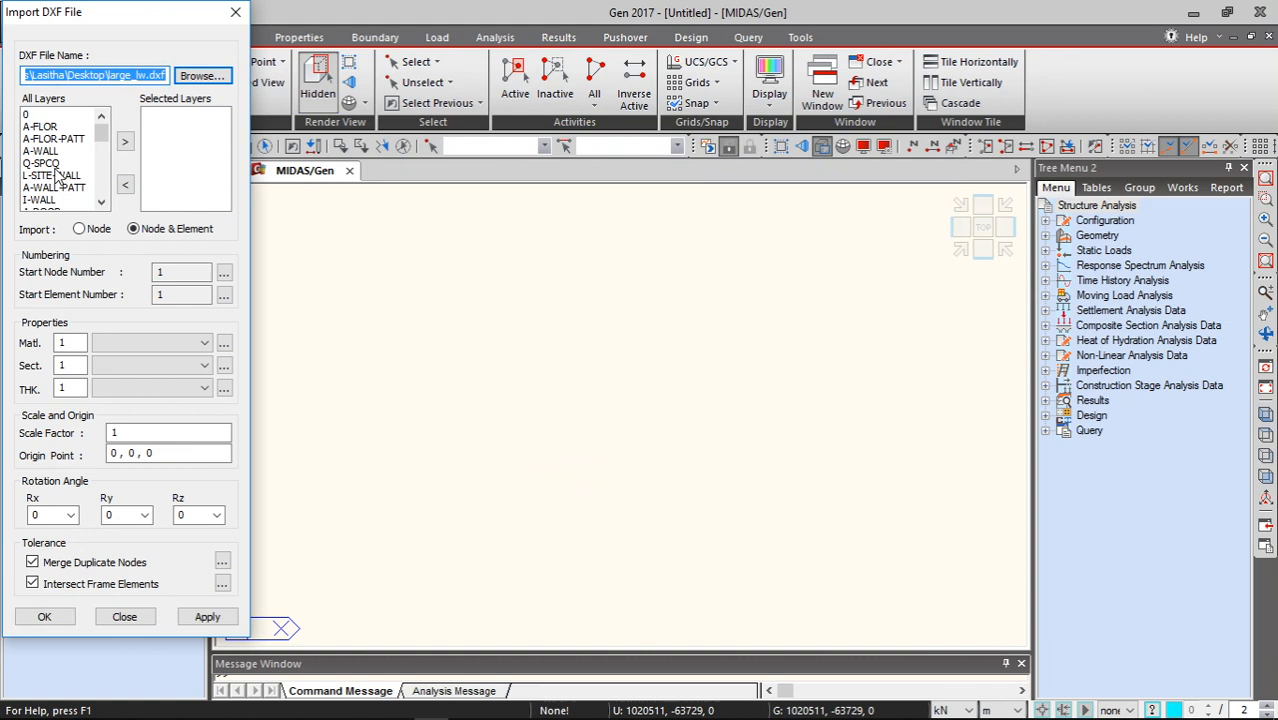
pyautogui.scroll(-3)
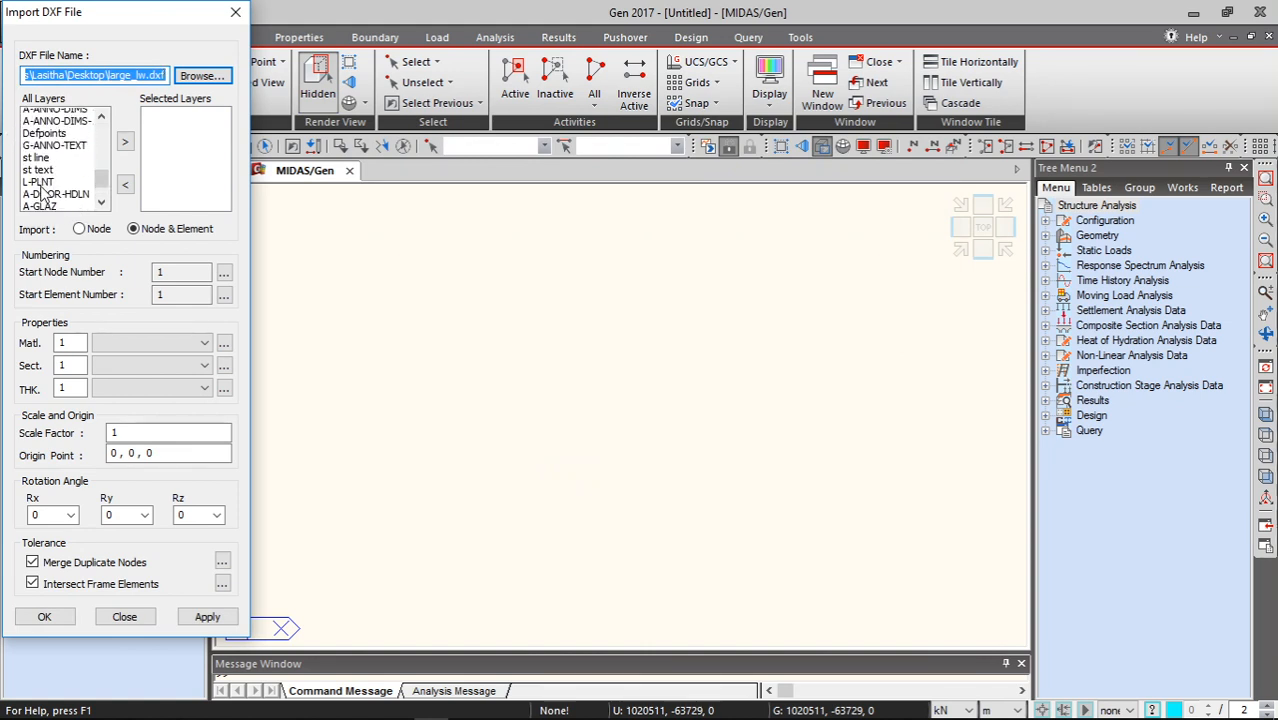
pyautogui.scroll(-3)
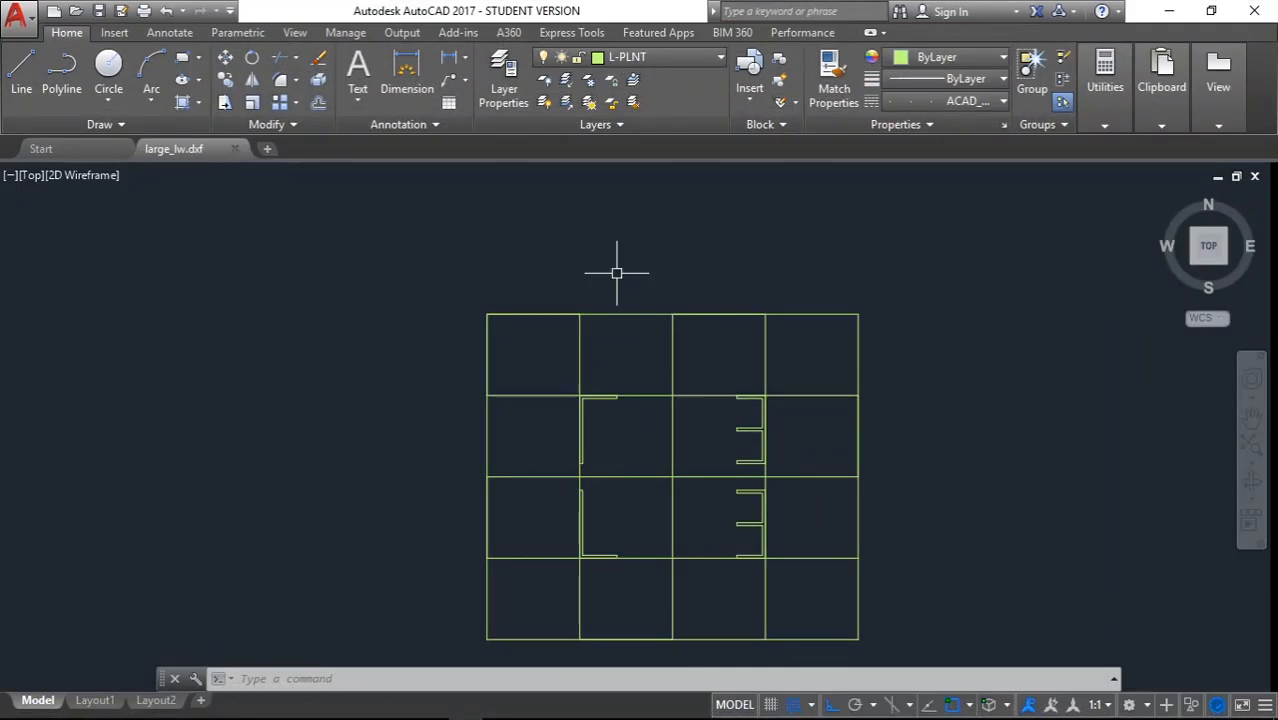
pyautogui.moveTo(823, 419)
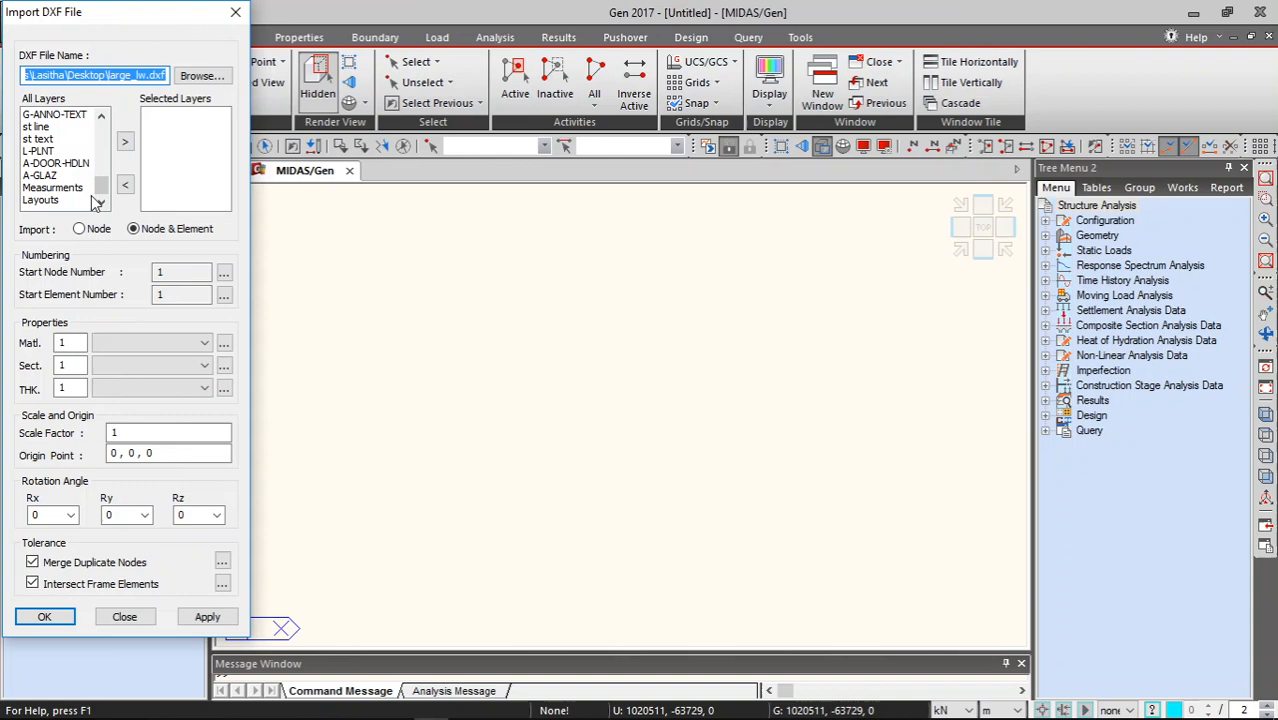
# Step: Select layer L-PLNT and add it to the layers to import
pyautogui.click(40, 150)
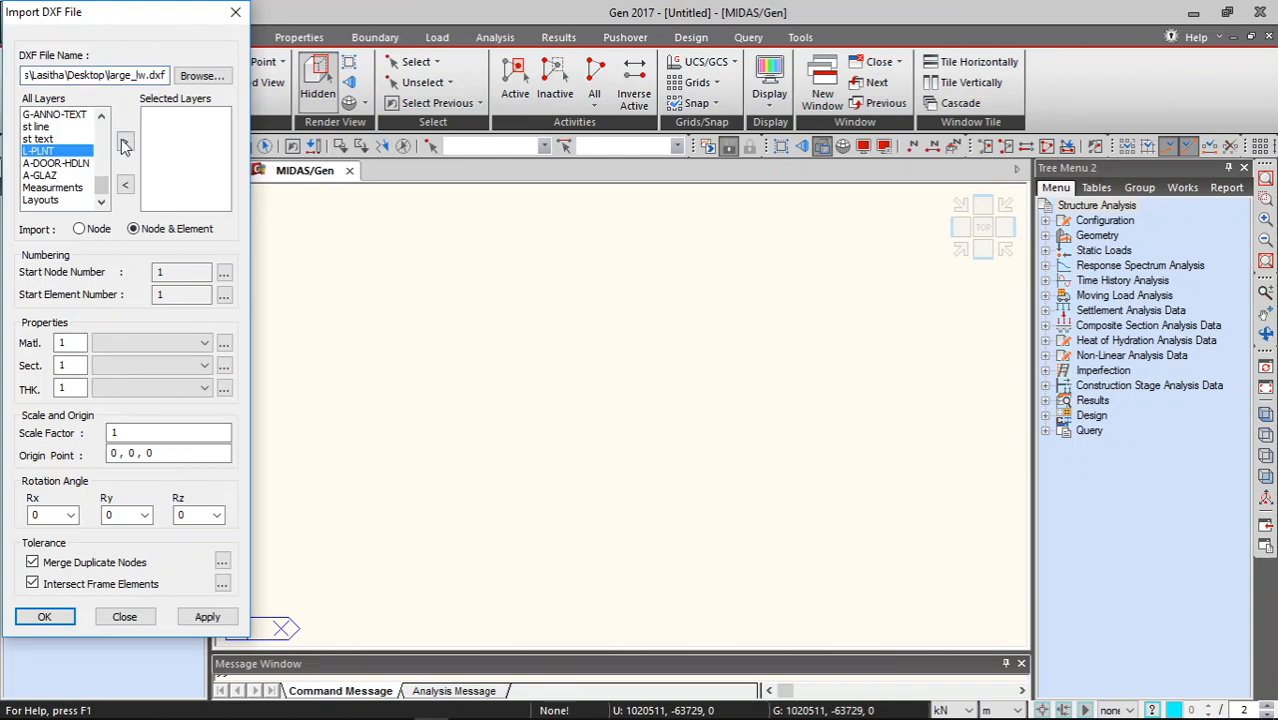
pyautogui.click(44, 616)
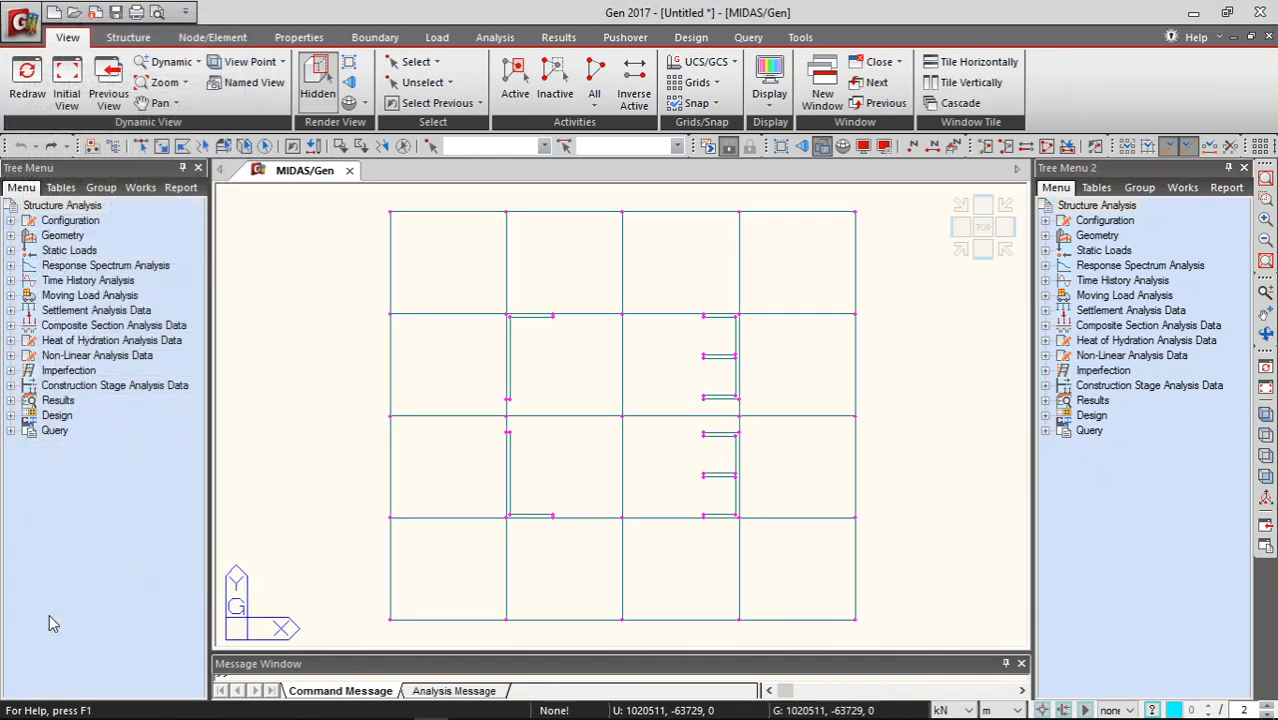
pyautogui.press('ctrl+s')
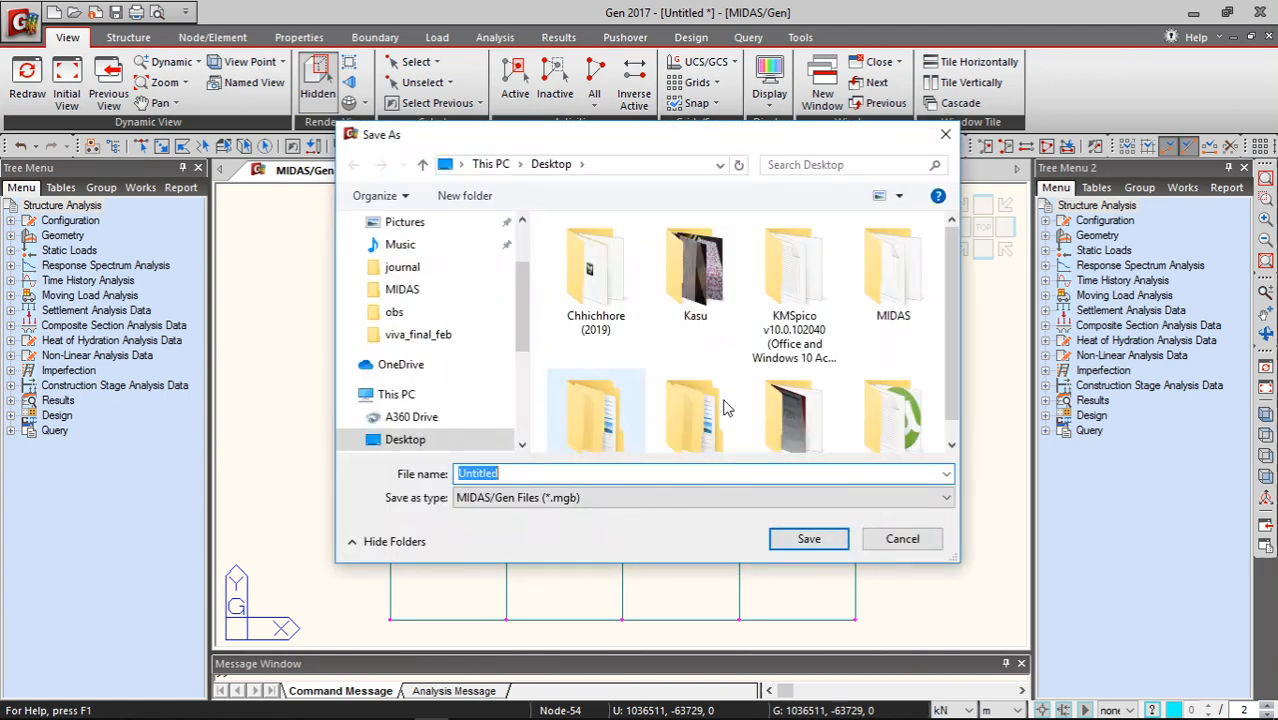
pyautogui.click(901, 538)
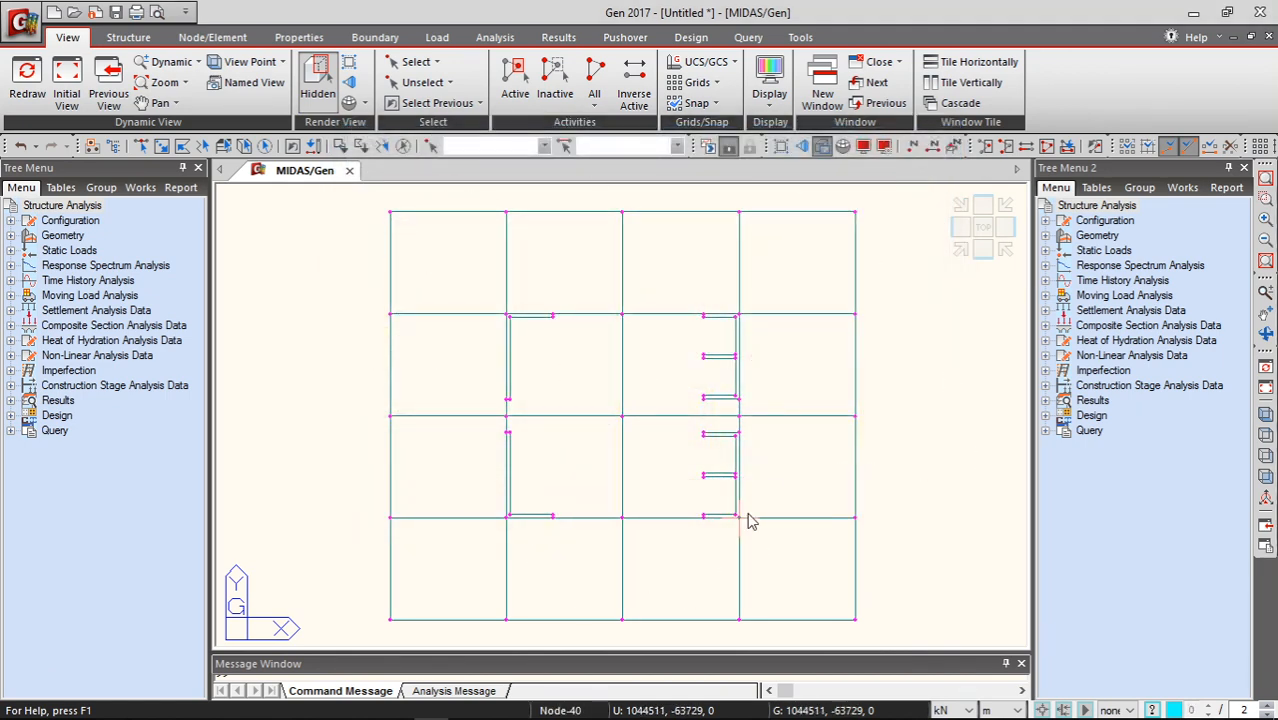
pyautogui.moveTo(855, 513)
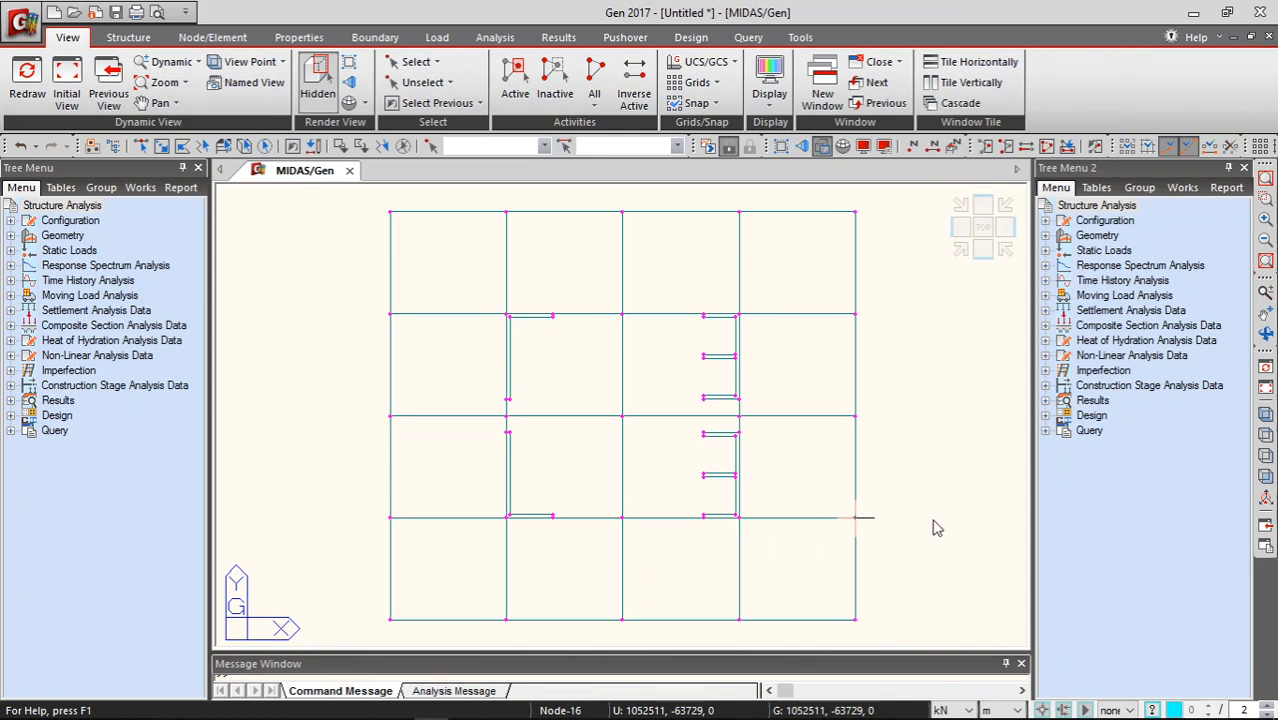
pyautogui.moveTo(918, 456)
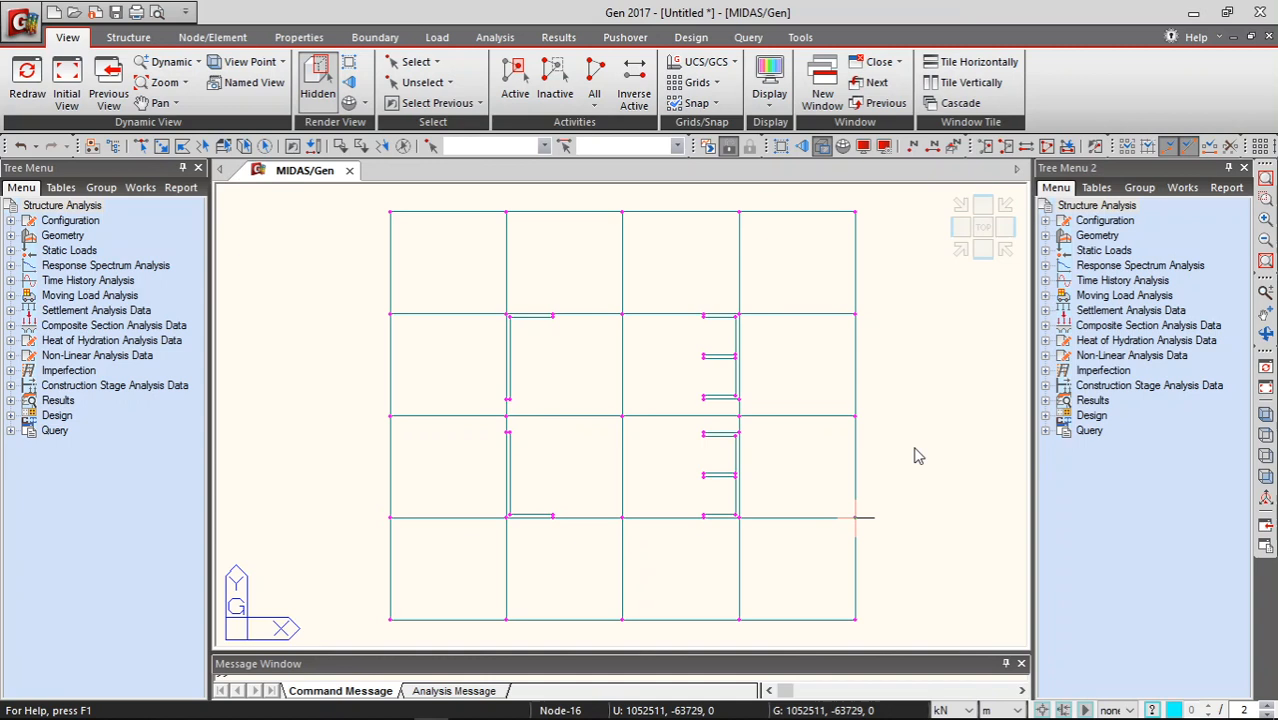
pyautogui.moveTo(622, 456)
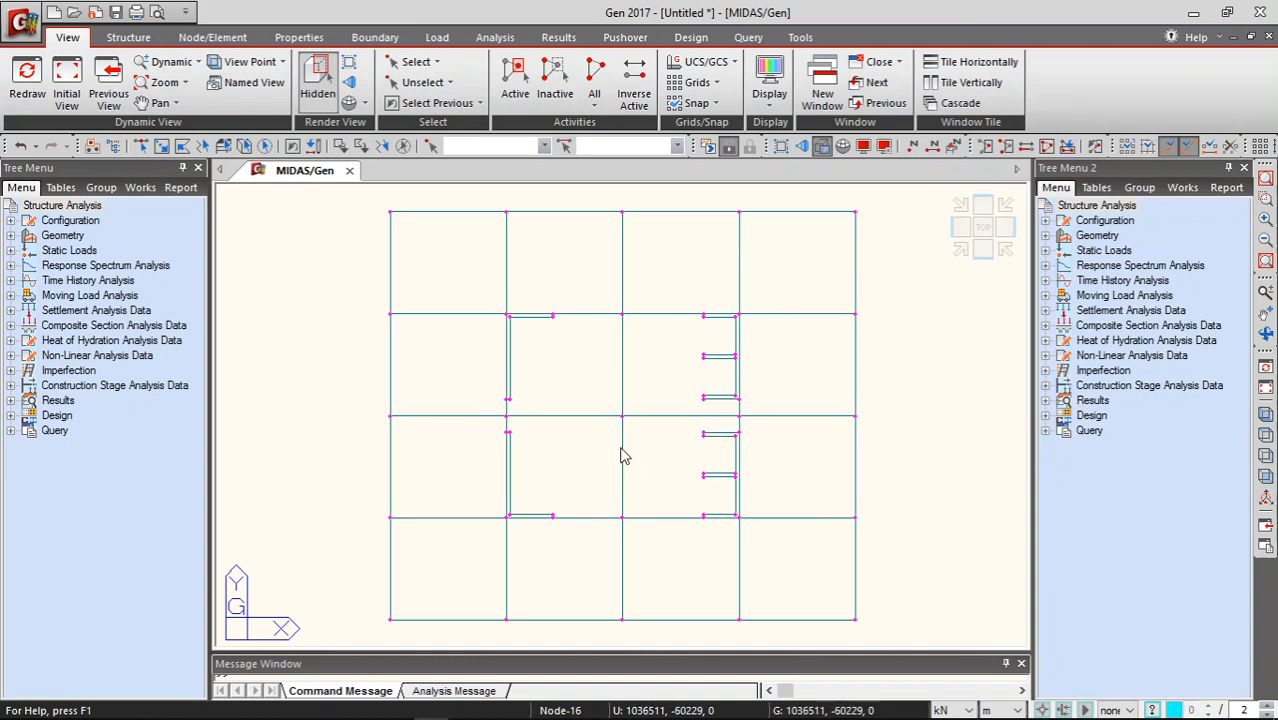
pyautogui.moveTo(395, 706)
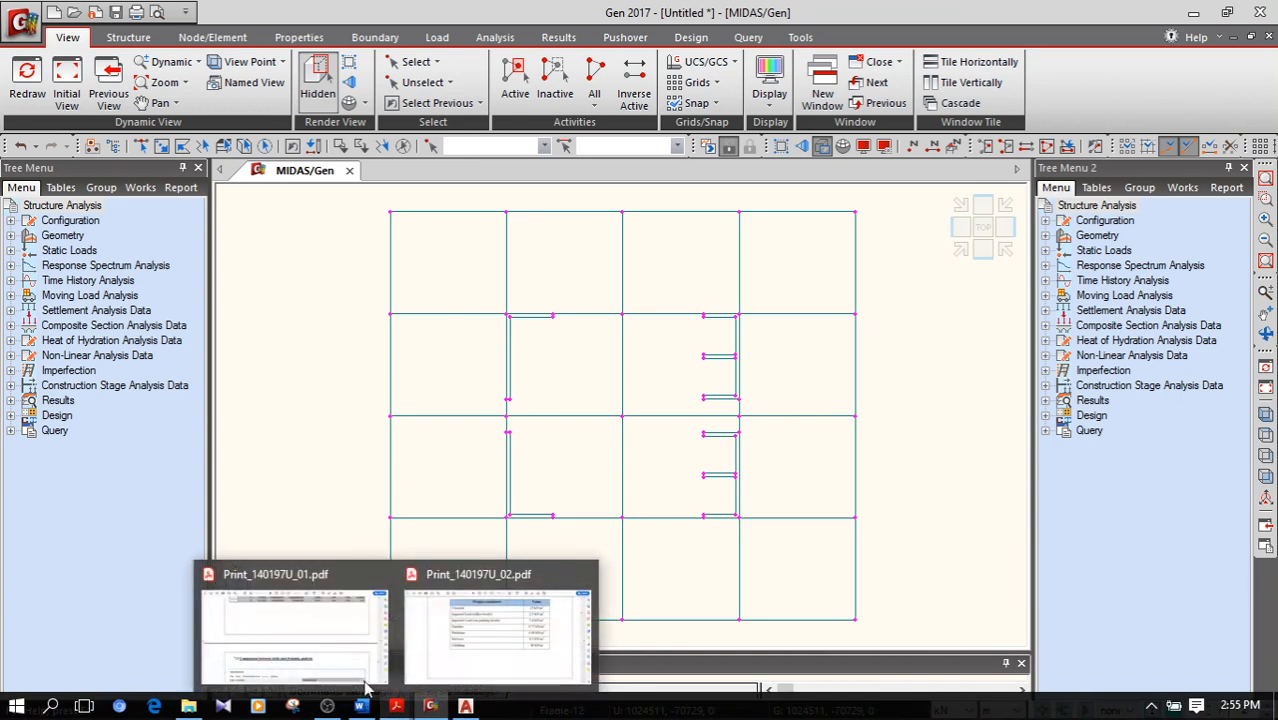